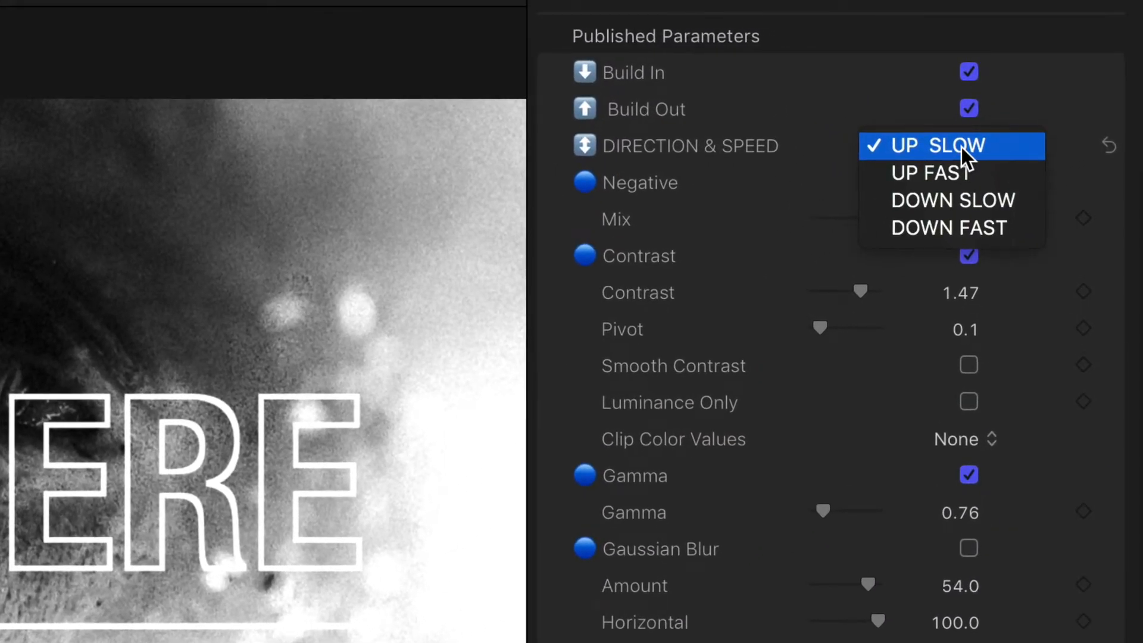
Step: Keep the 201 overlay on UP SLOW, lower its Gamma and enable Gaussian Blur defocus
click(926, 145)
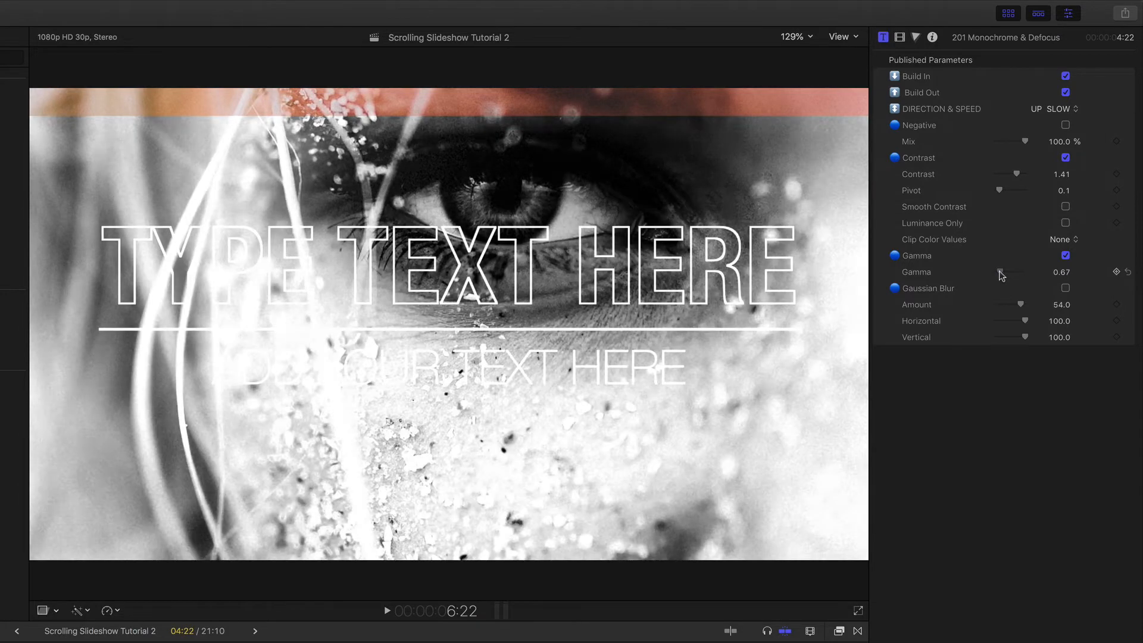
click(1065, 289)
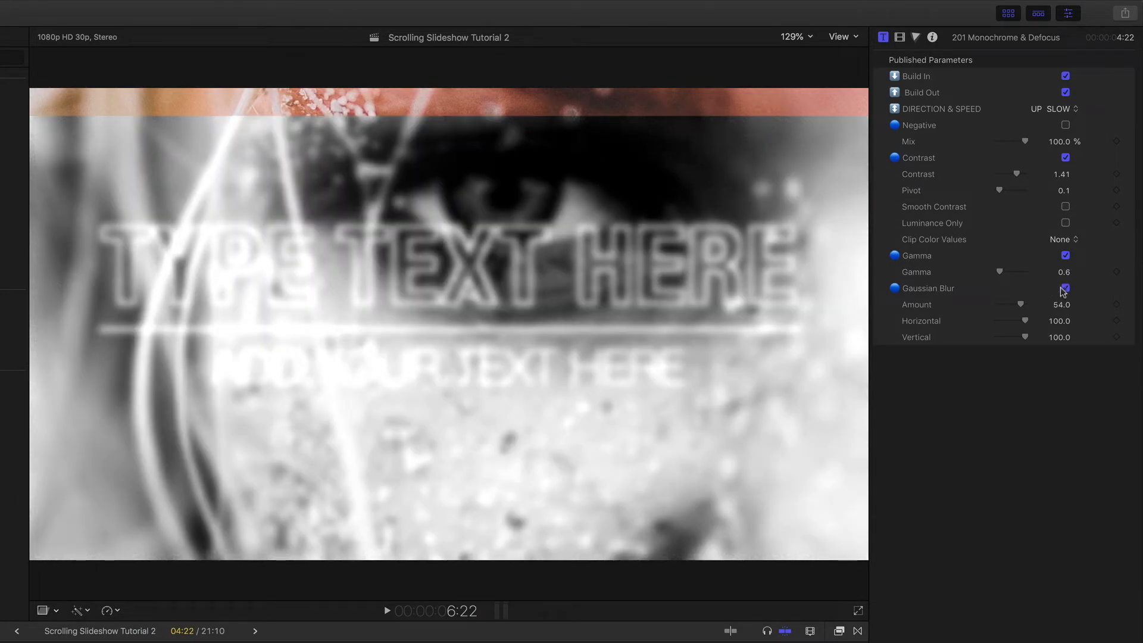
click(1064, 288)
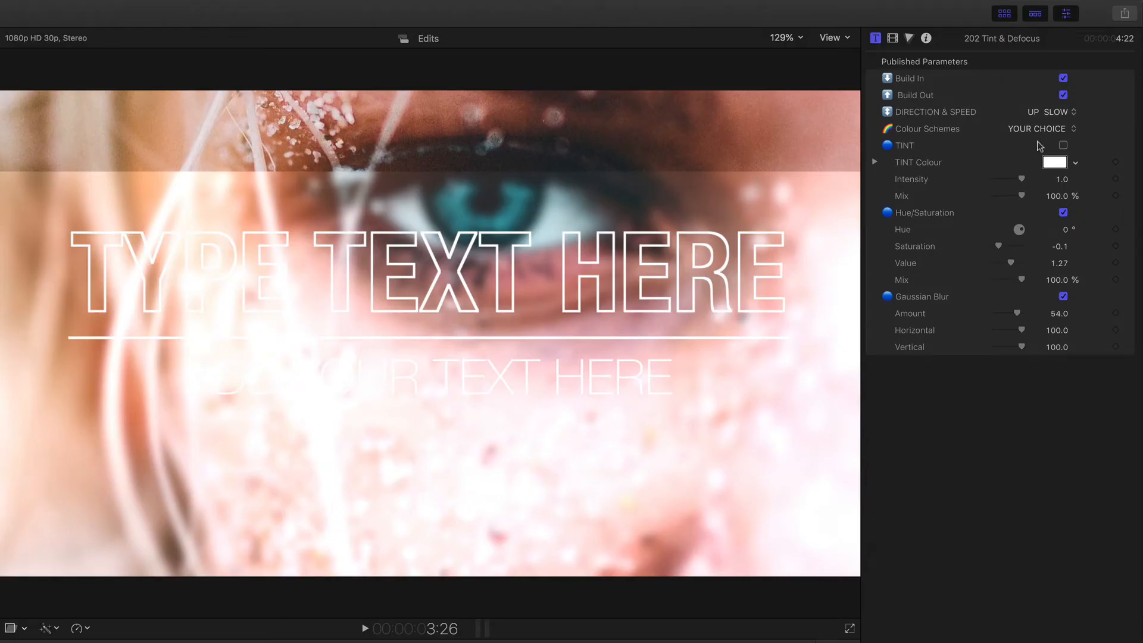
Step: Enable TINT on the 202 overlay and apply the RED AND WHITE colour scheme
click(1063, 145)
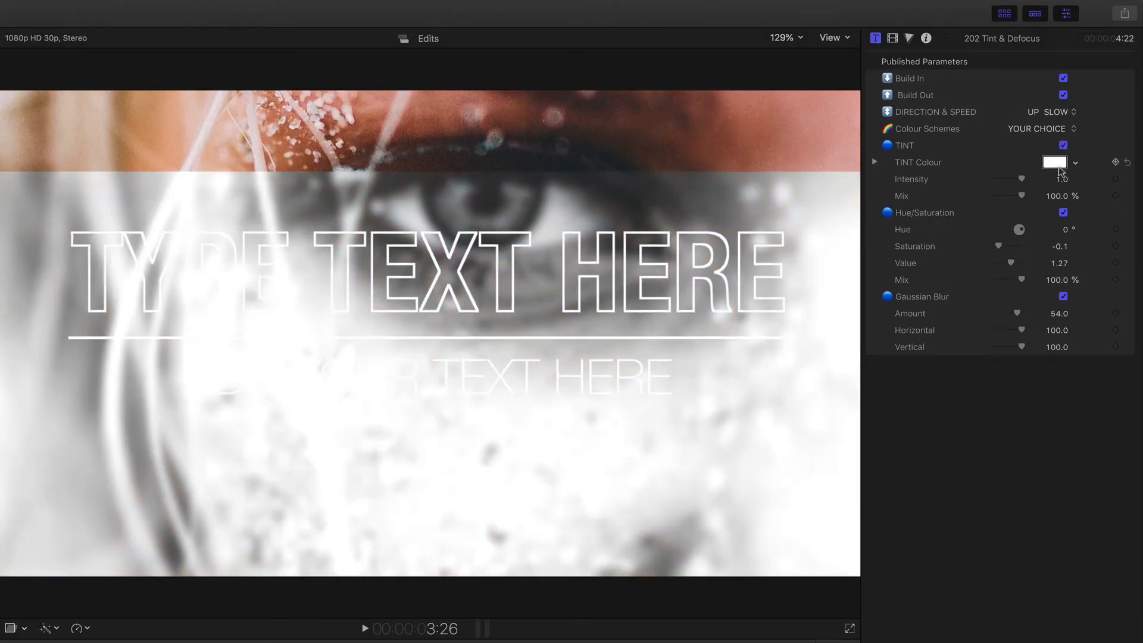
click(1042, 128)
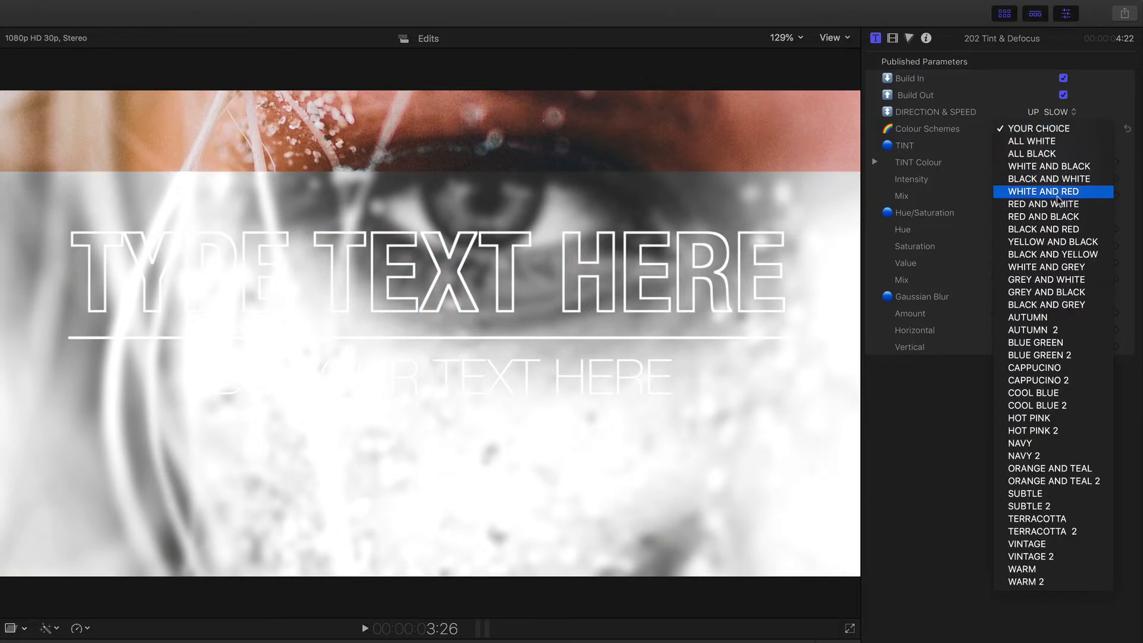
click(1043, 204)
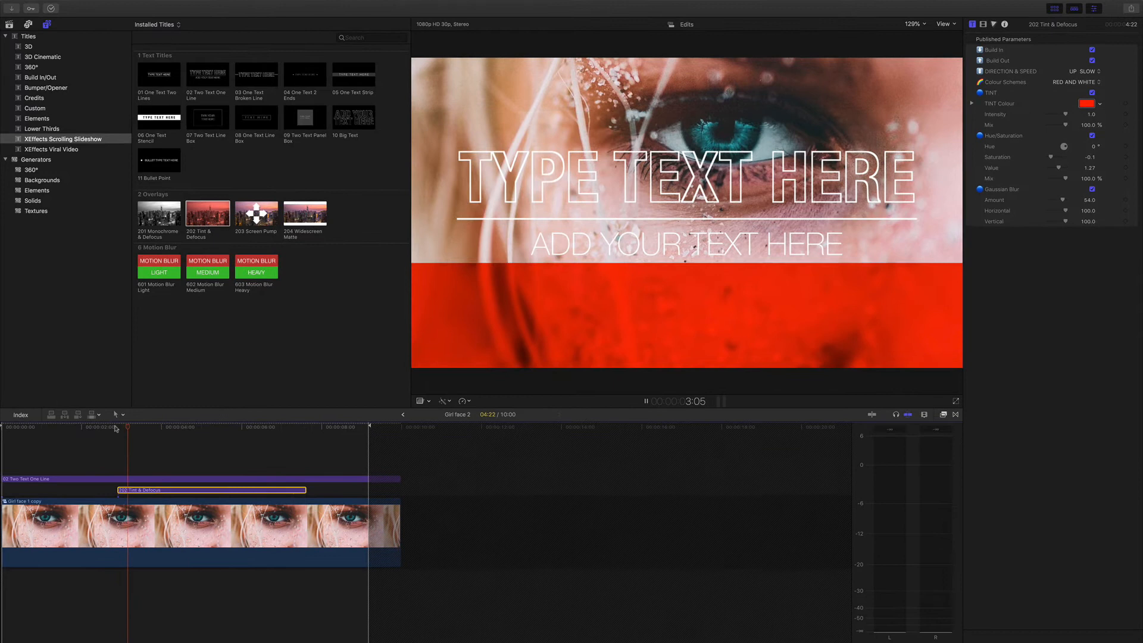
click(144, 429)
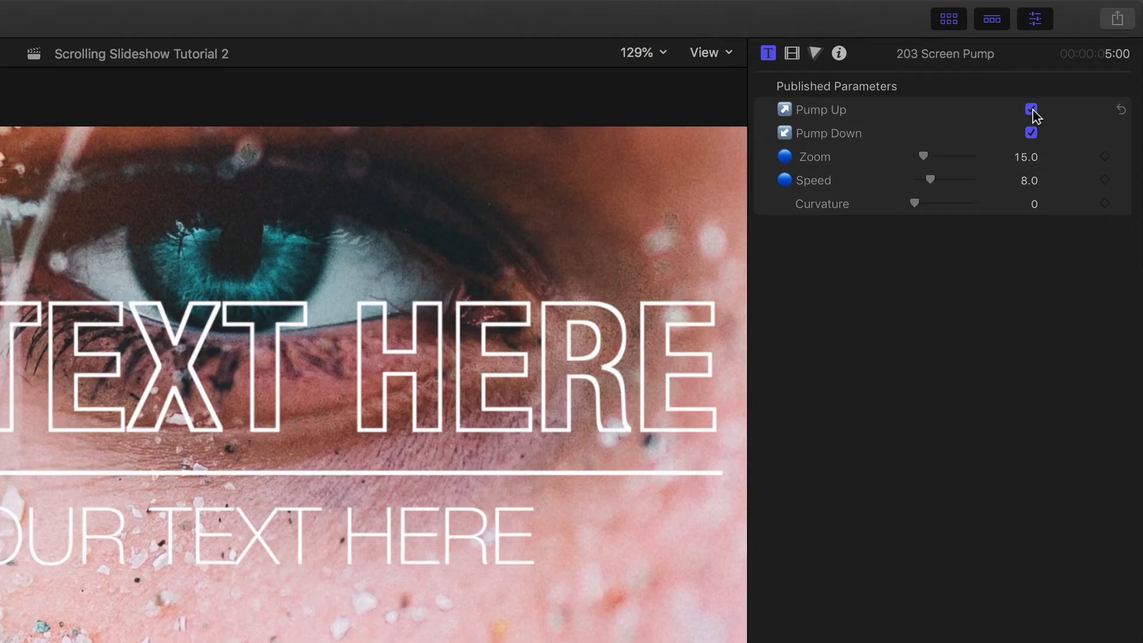
mouse_move(1025, 147)
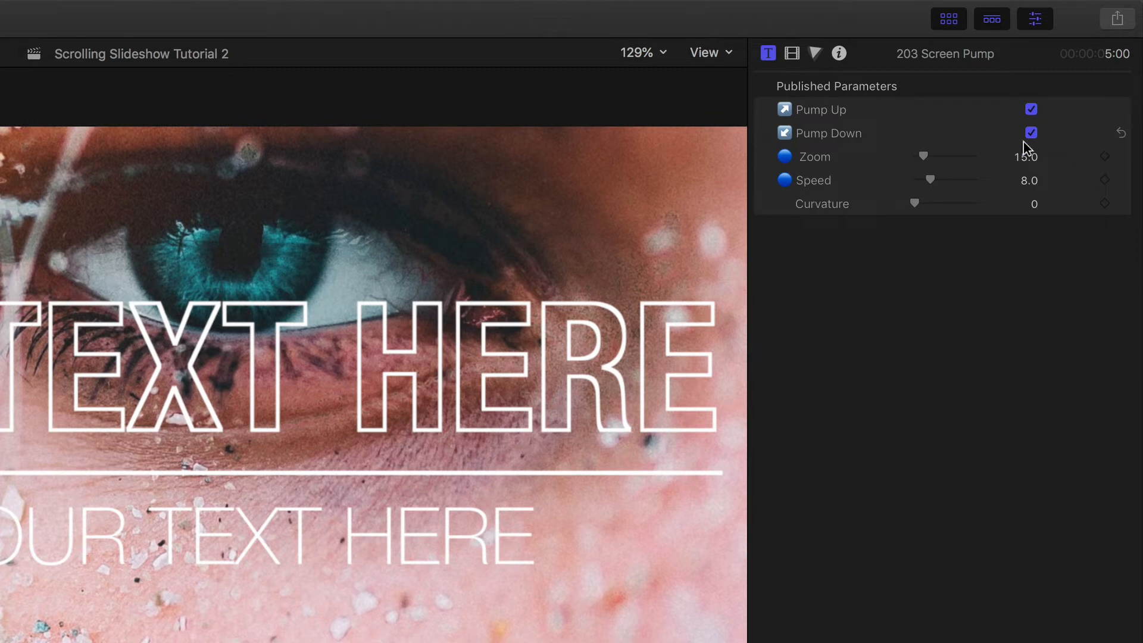
mouse_move(983, 203)
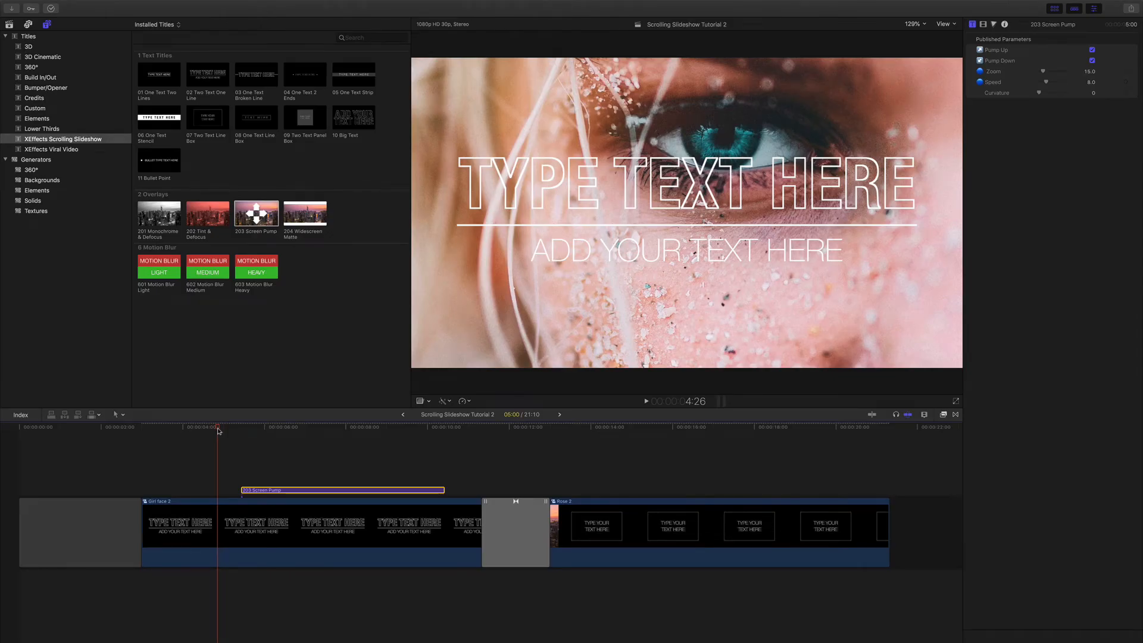
Step: Position the playhead within the 203 Screen Pump overlay above the eye clip
click(644, 401)
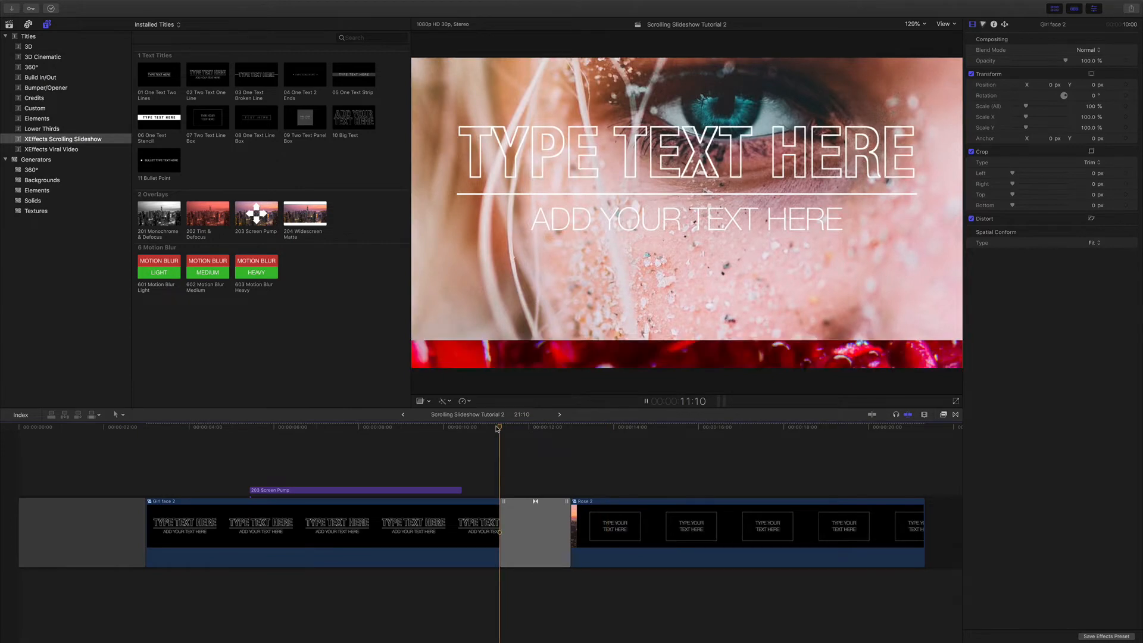
click(584, 427)
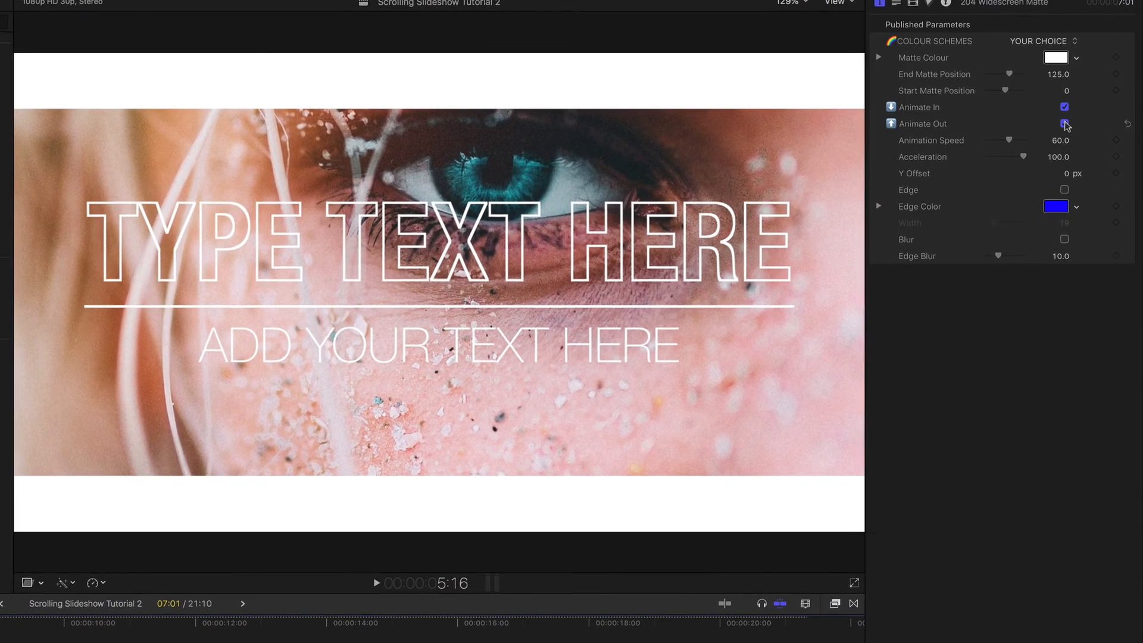
Step: Enable Animate Out, widen End Matte Position to about 158 and try the all-black scheme
click(1064, 123)
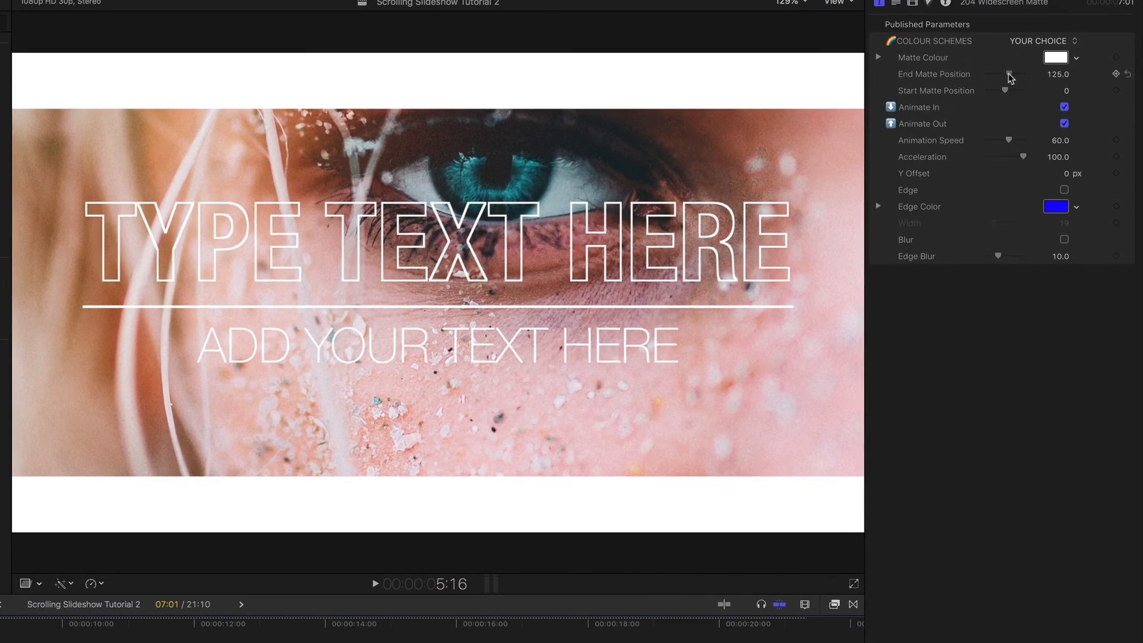
drag(1010, 74, 1020, 73)
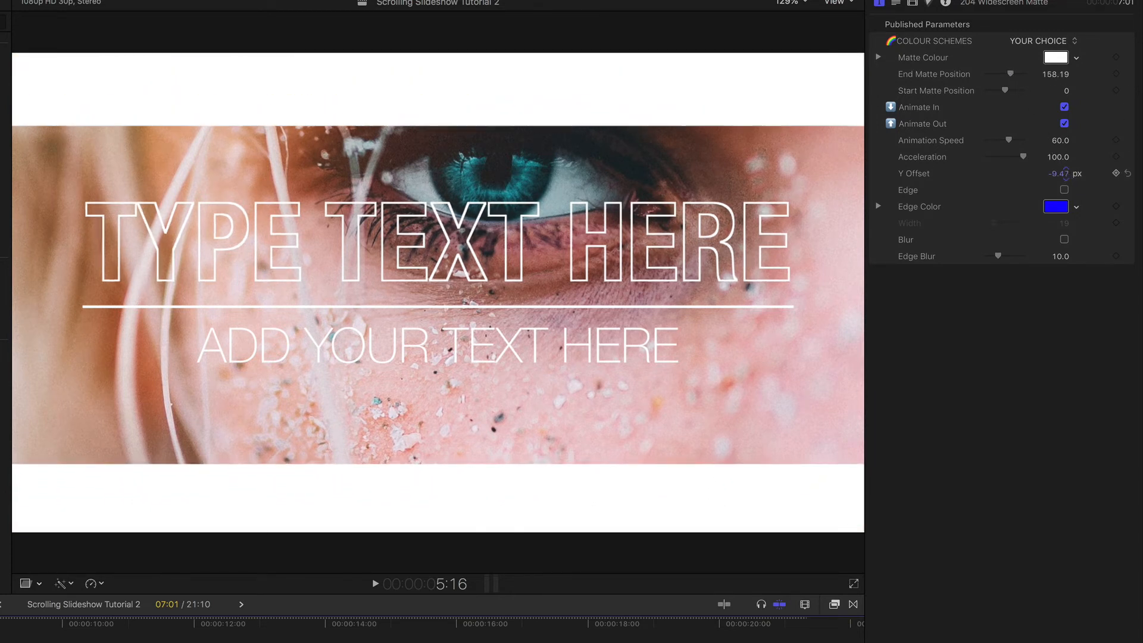
click(1044, 40)
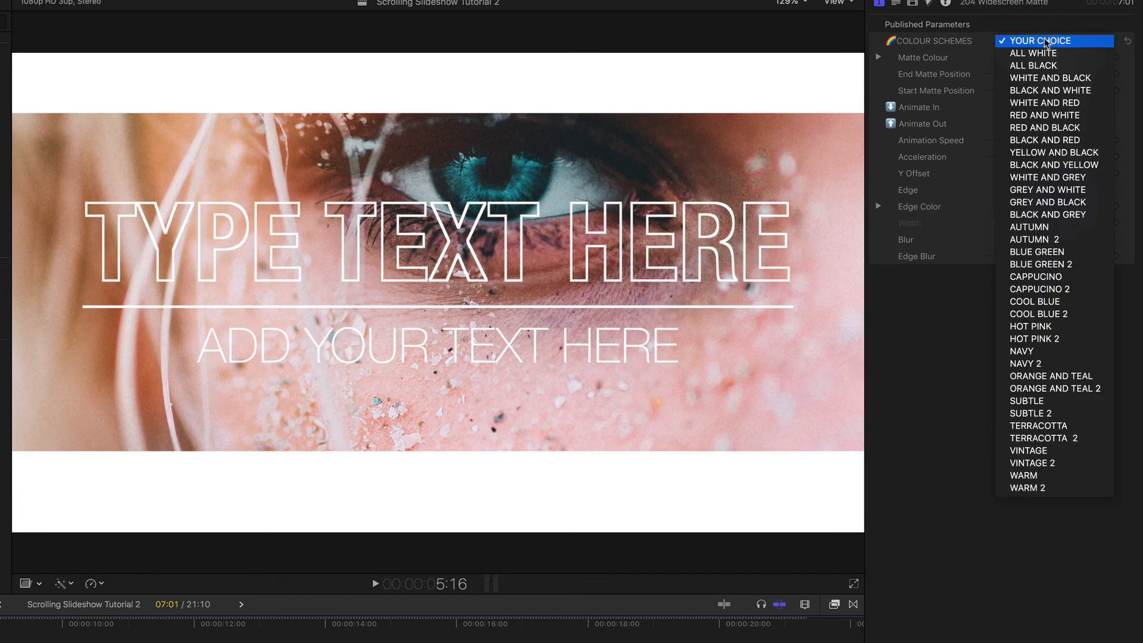
click(1034, 64)
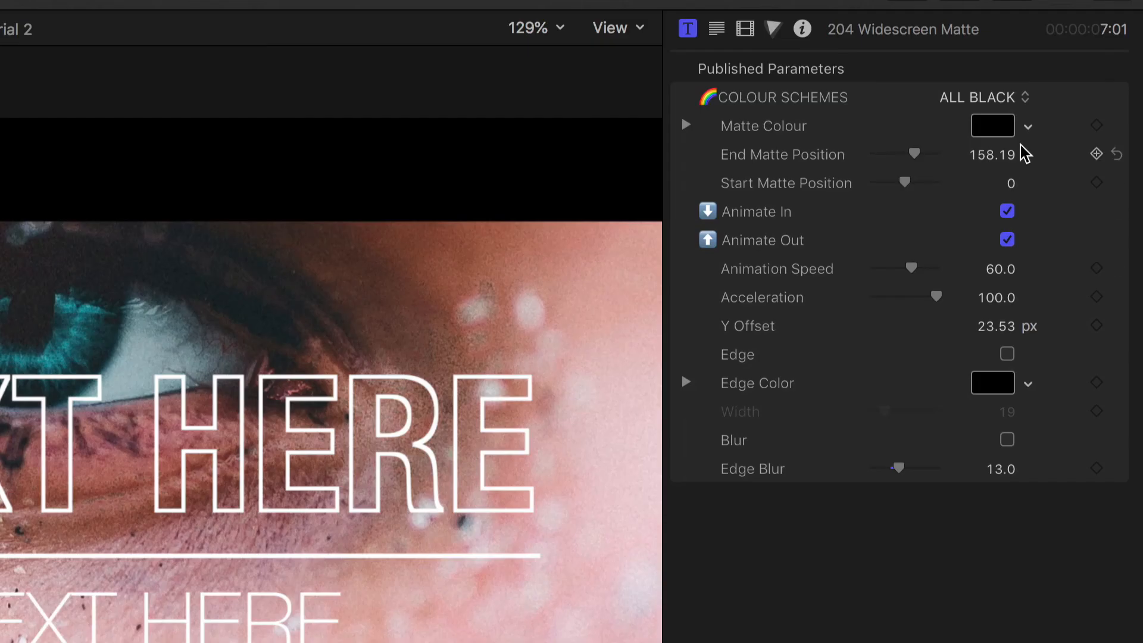
Step: Switch the matte to BLACK AND YELLOW and raise Edge Blur to 30
click(979, 96)
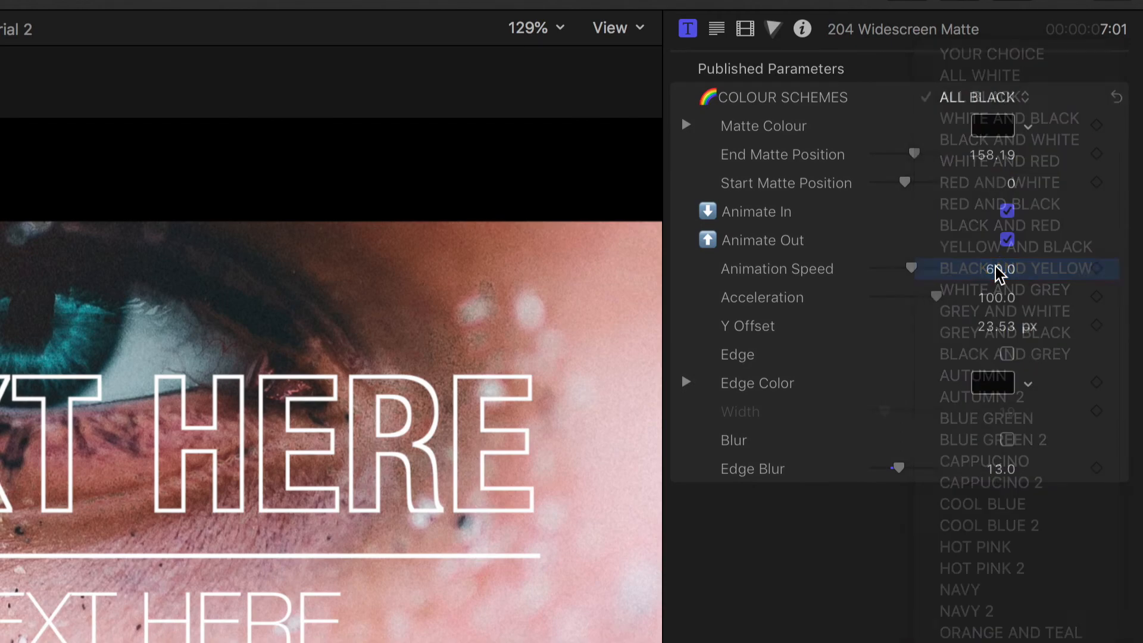
click(1014, 268)
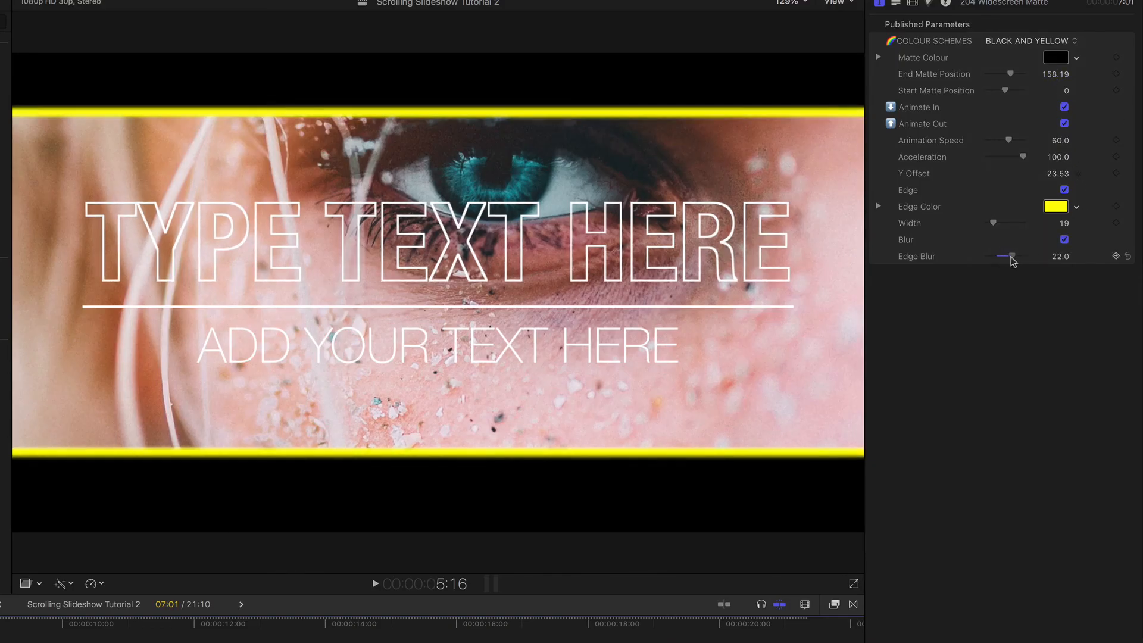
drag(1009, 258, 1013, 257)
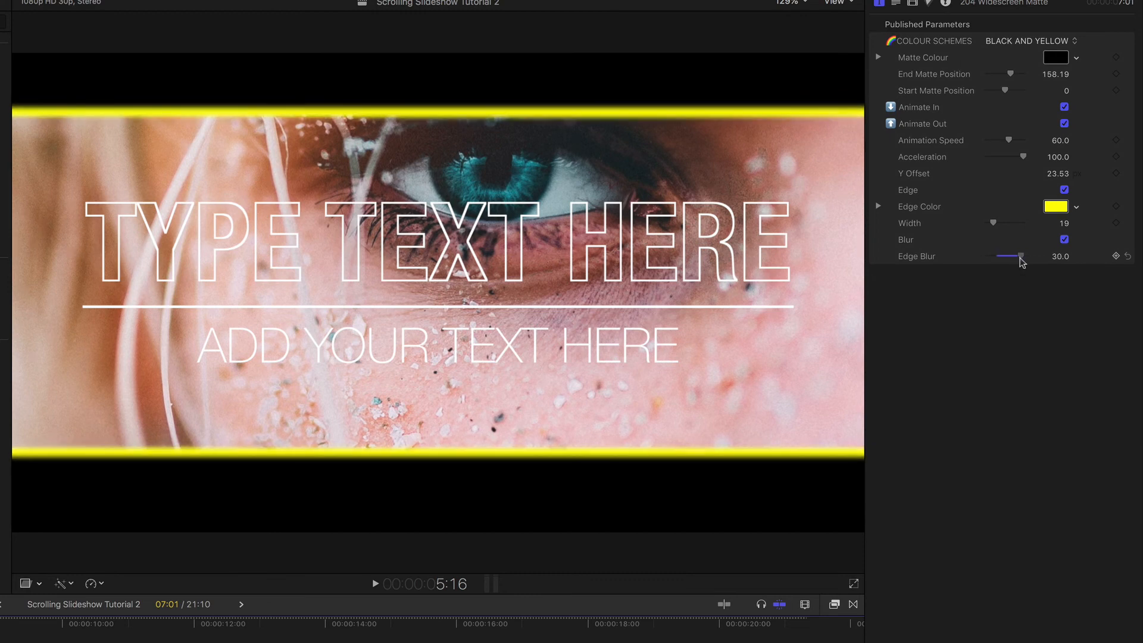